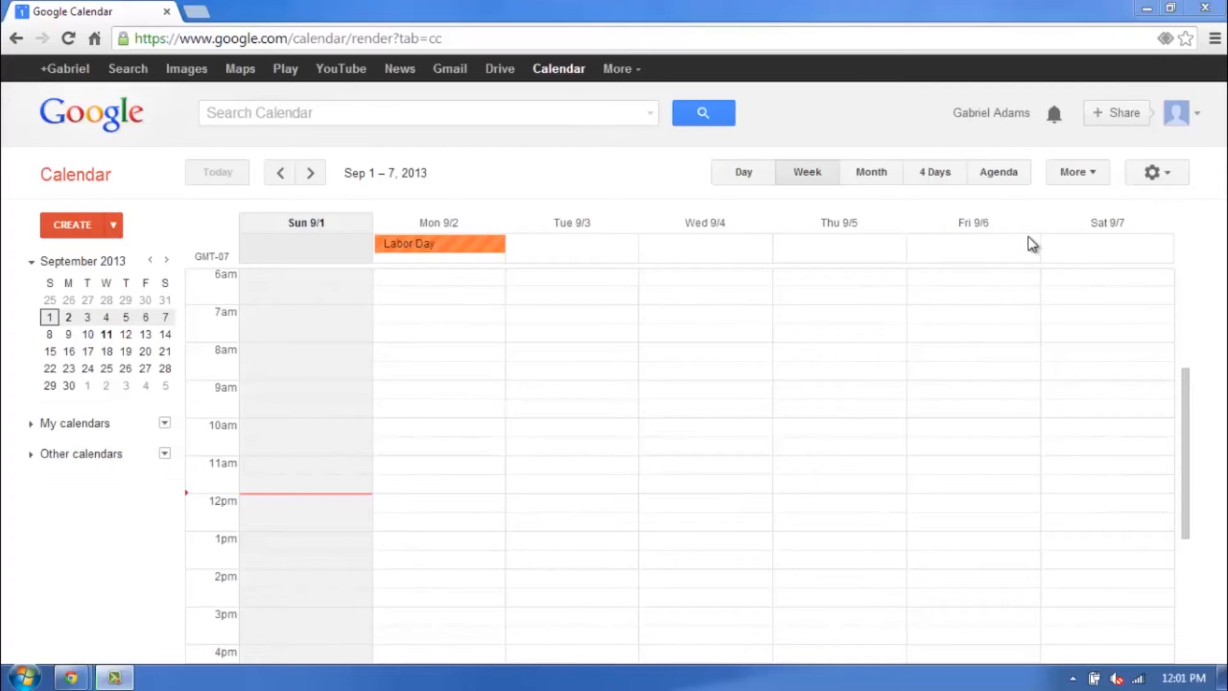
mouse_move(1042, 233)
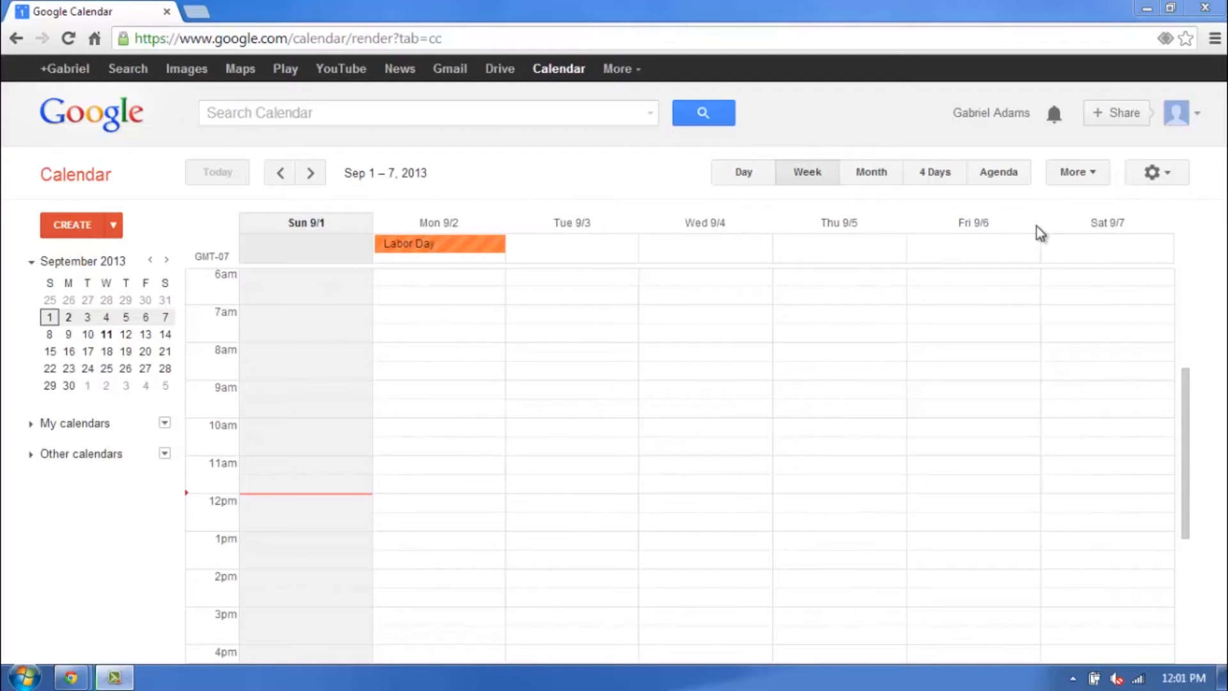
mouse_move(1172, 185)
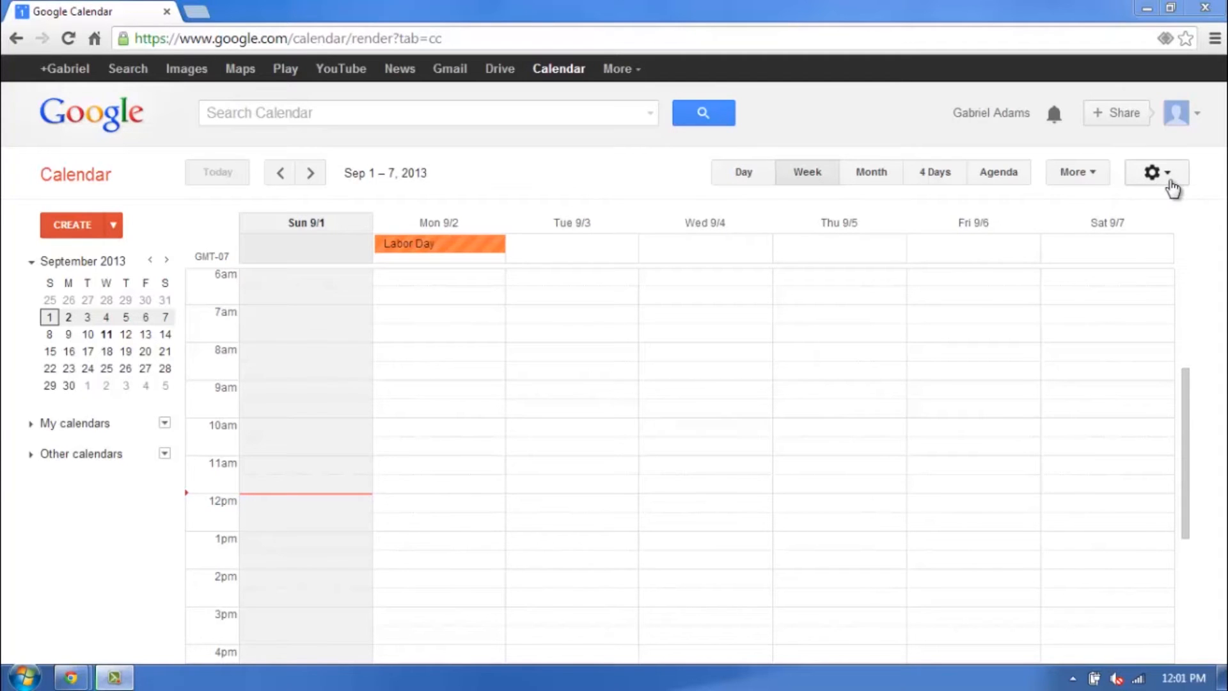
Open Calendar Settings from the gear menu to show language, country and time zone options.
click(1152, 172)
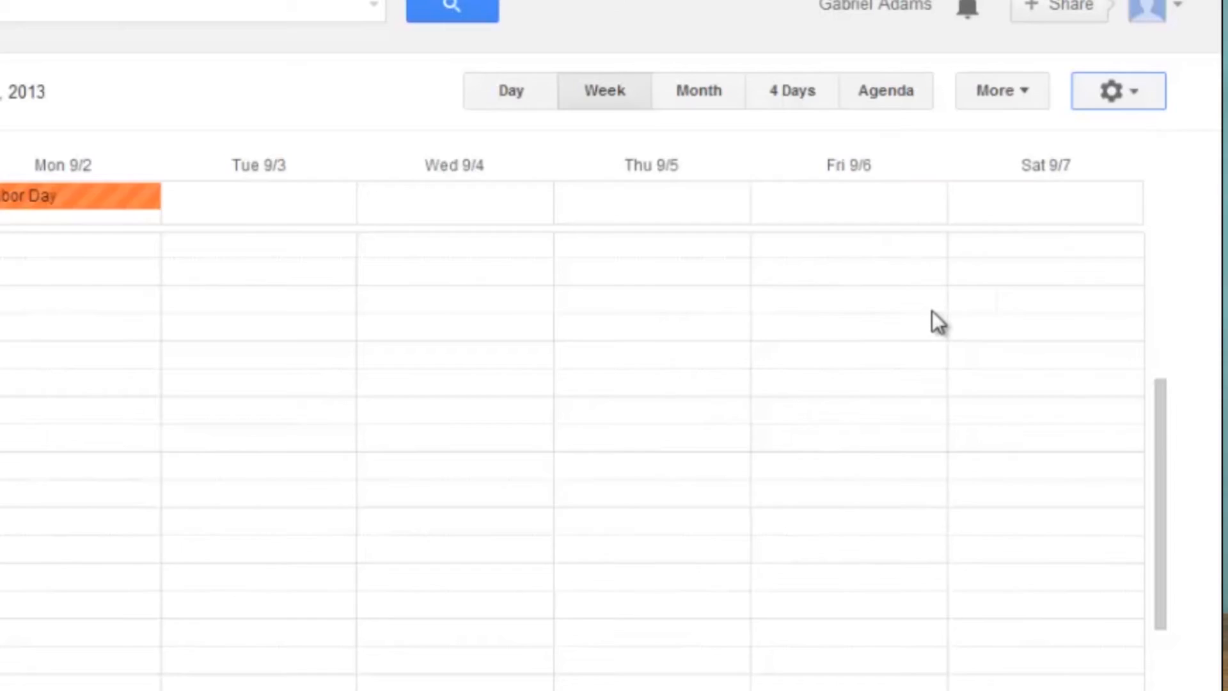
click(1109, 91)
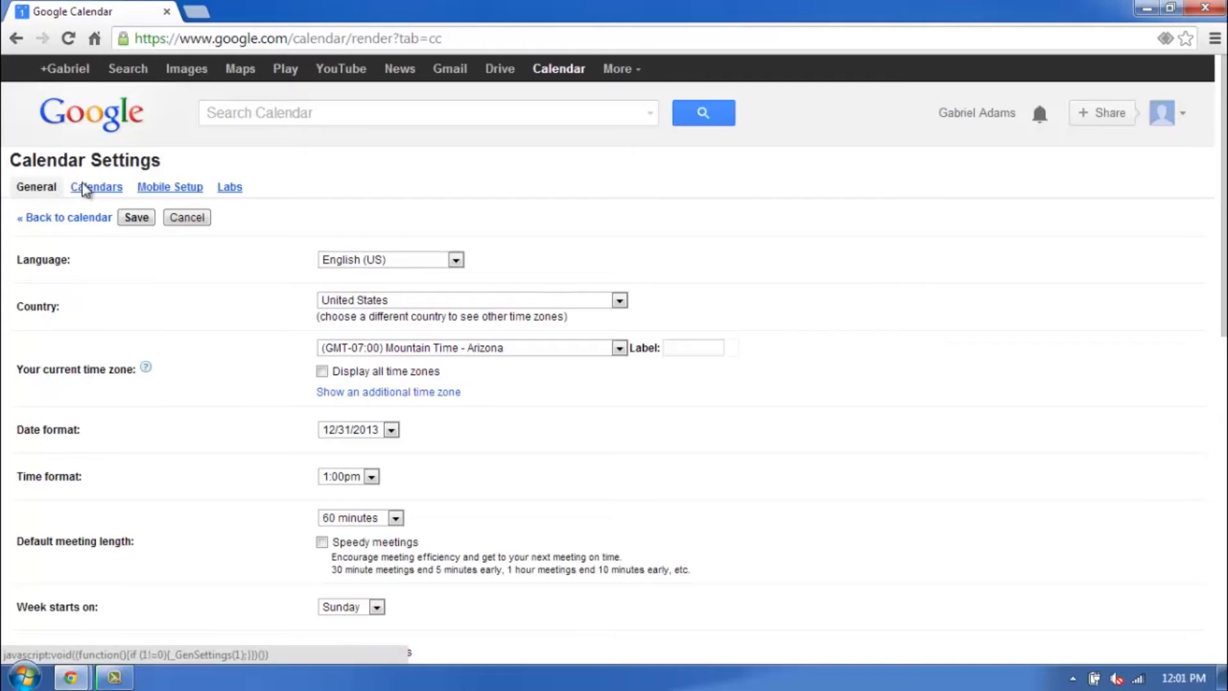
Open the main calendar's sharing settings from the Calendars list.
click(96, 186)
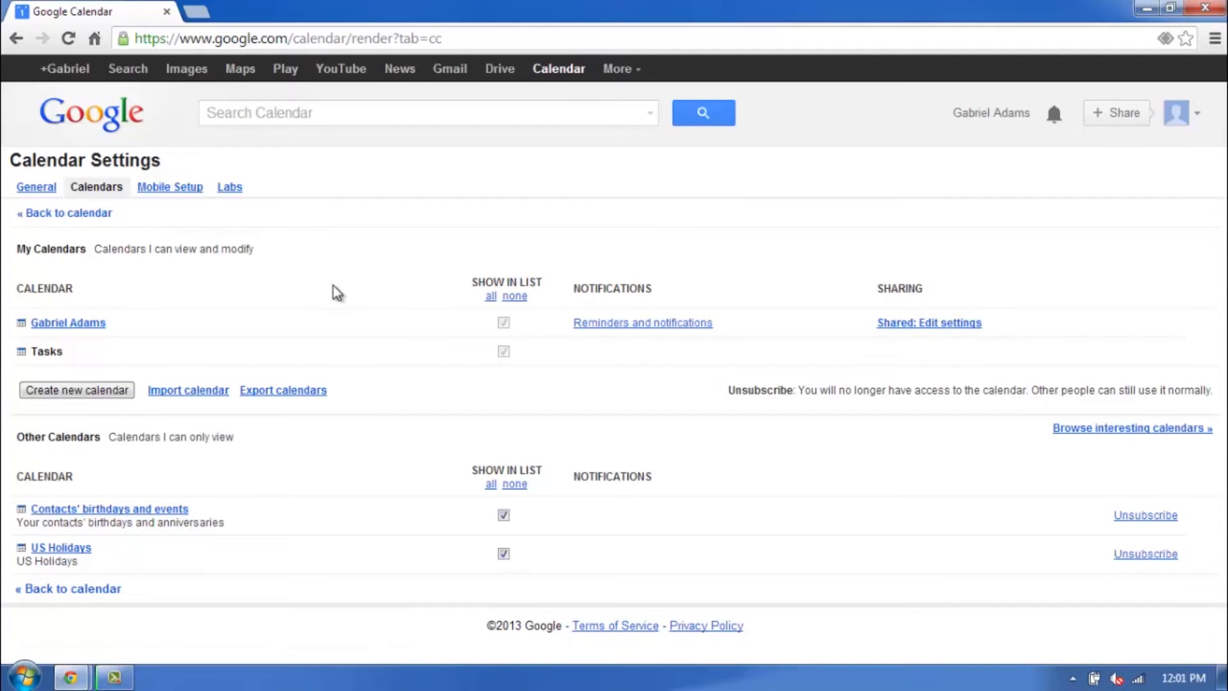
mouse_move(859, 265)
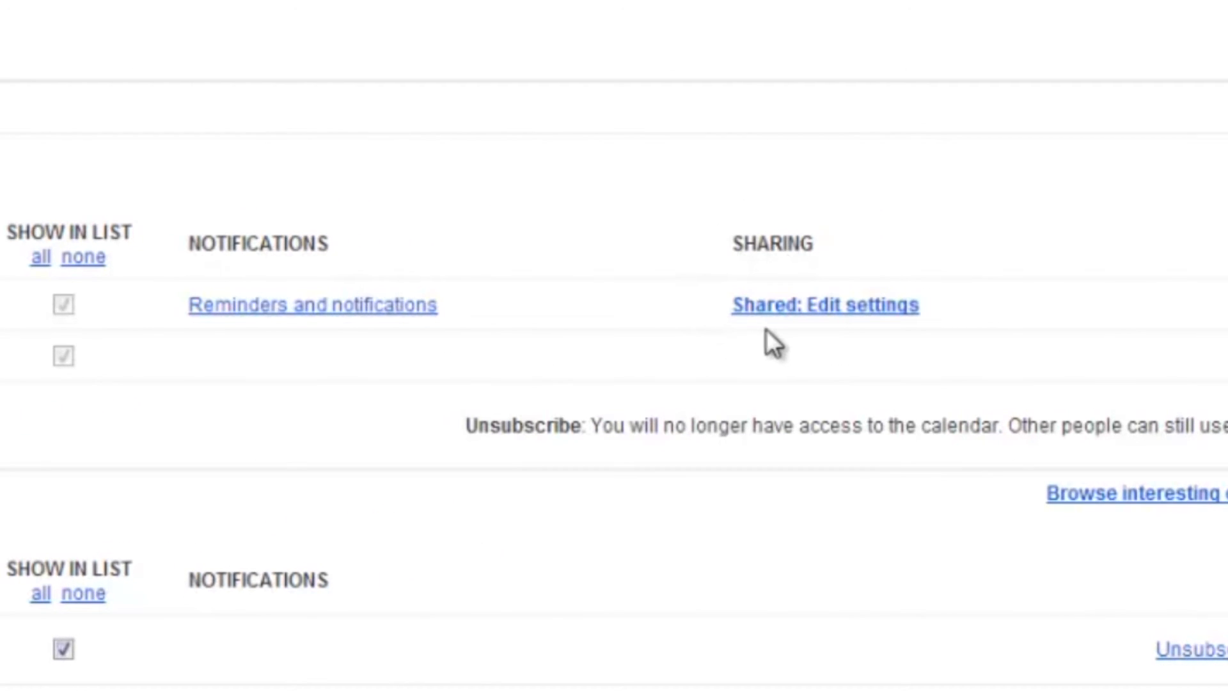
mouse_move(802, 333)
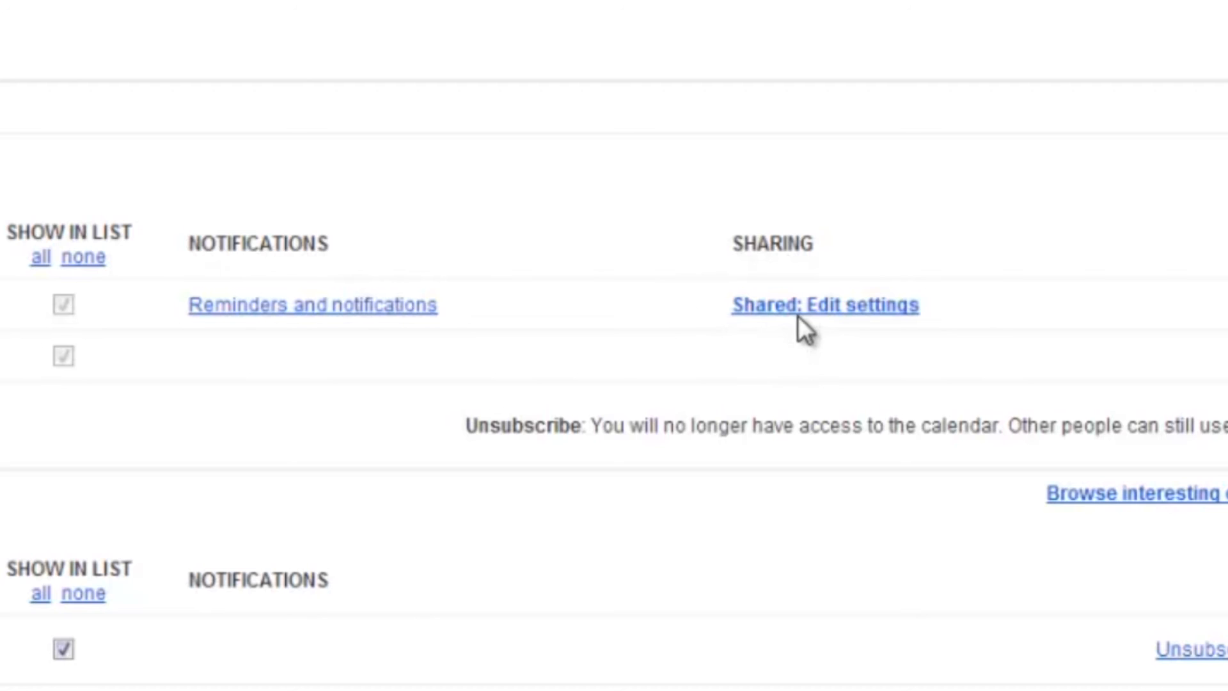
click(824, 305)
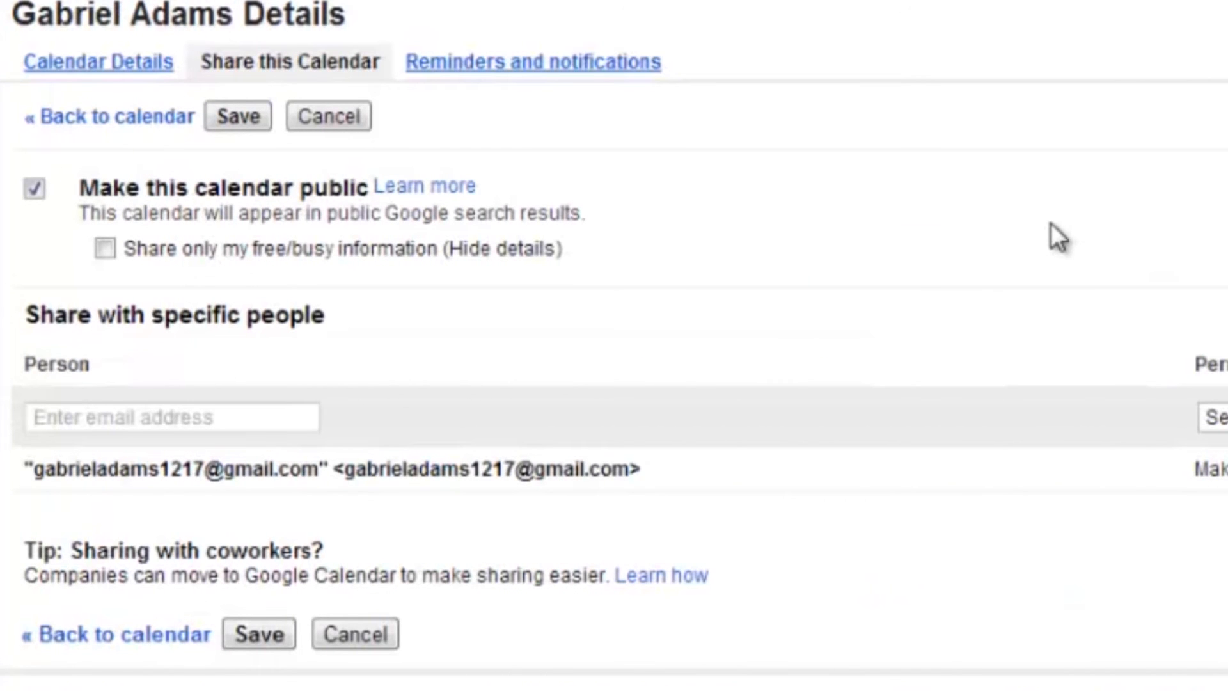
mouse_move(74, 257)
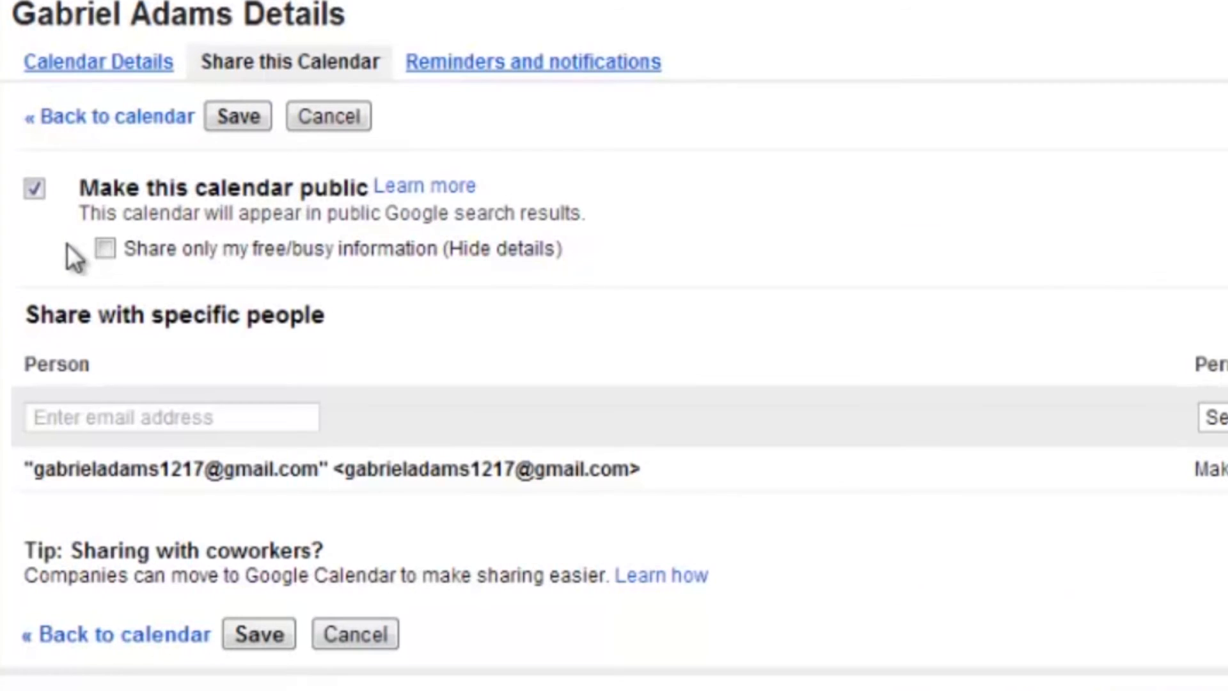
mouse_move(62, 249)
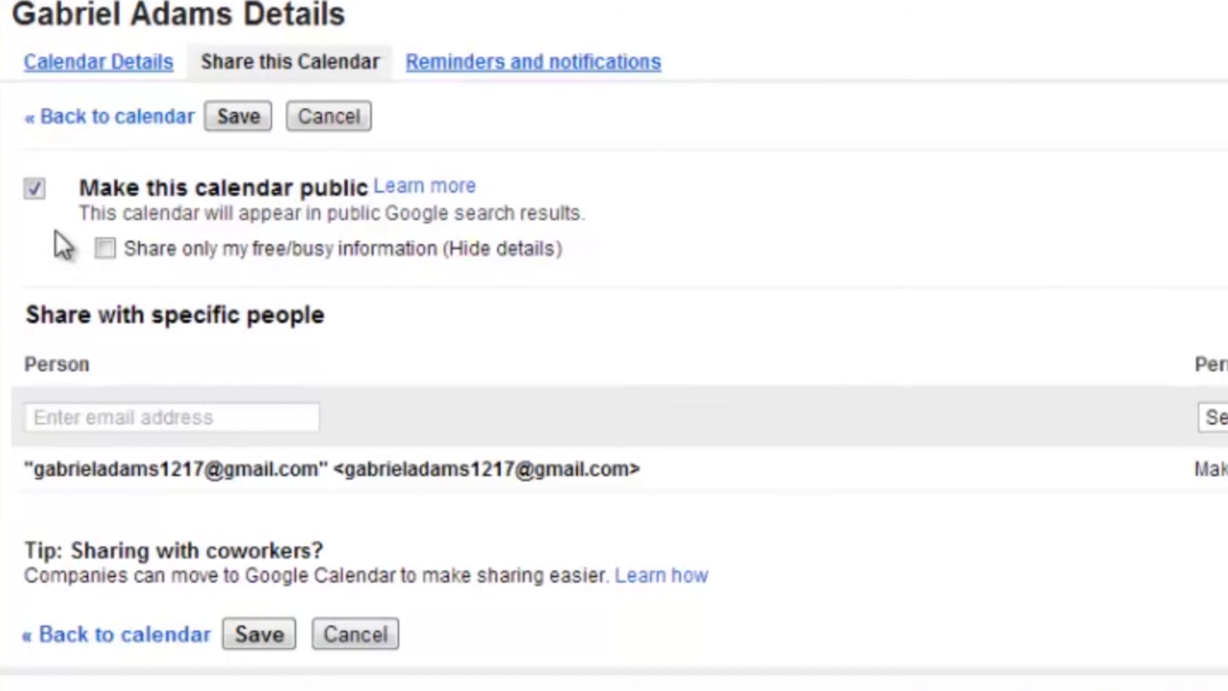
mouse_move(62, 235)
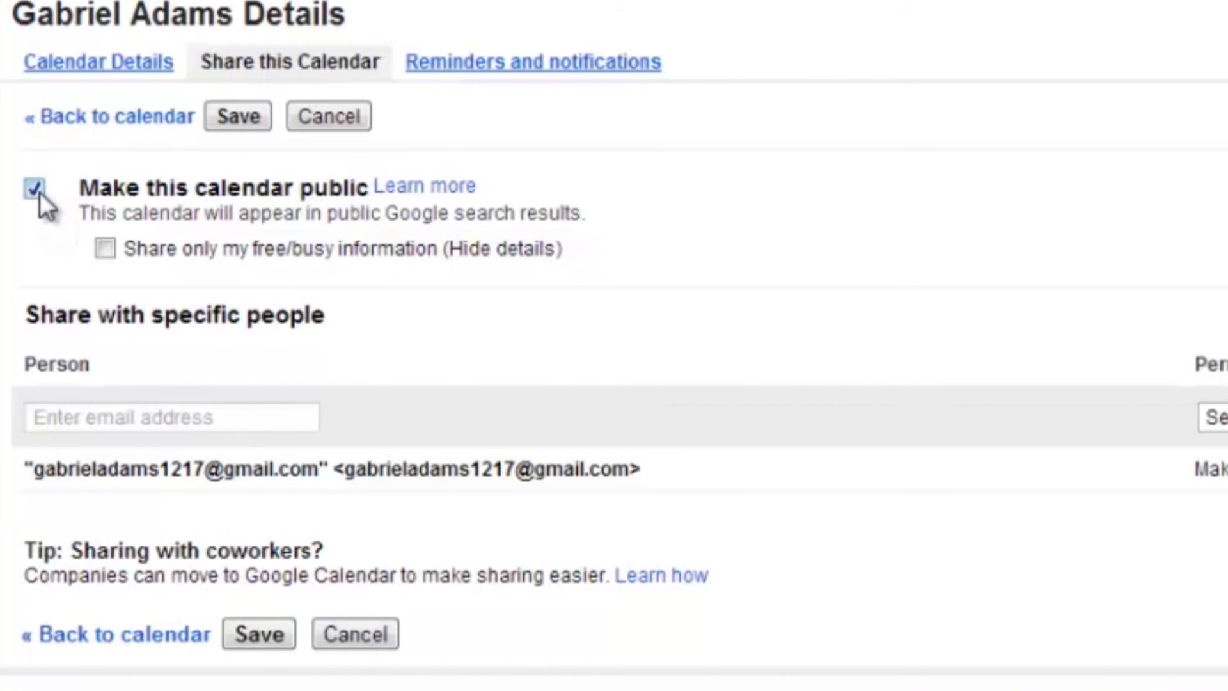
Untick 'Make this calendar public' for the main calendar and save.
click(34, 188)
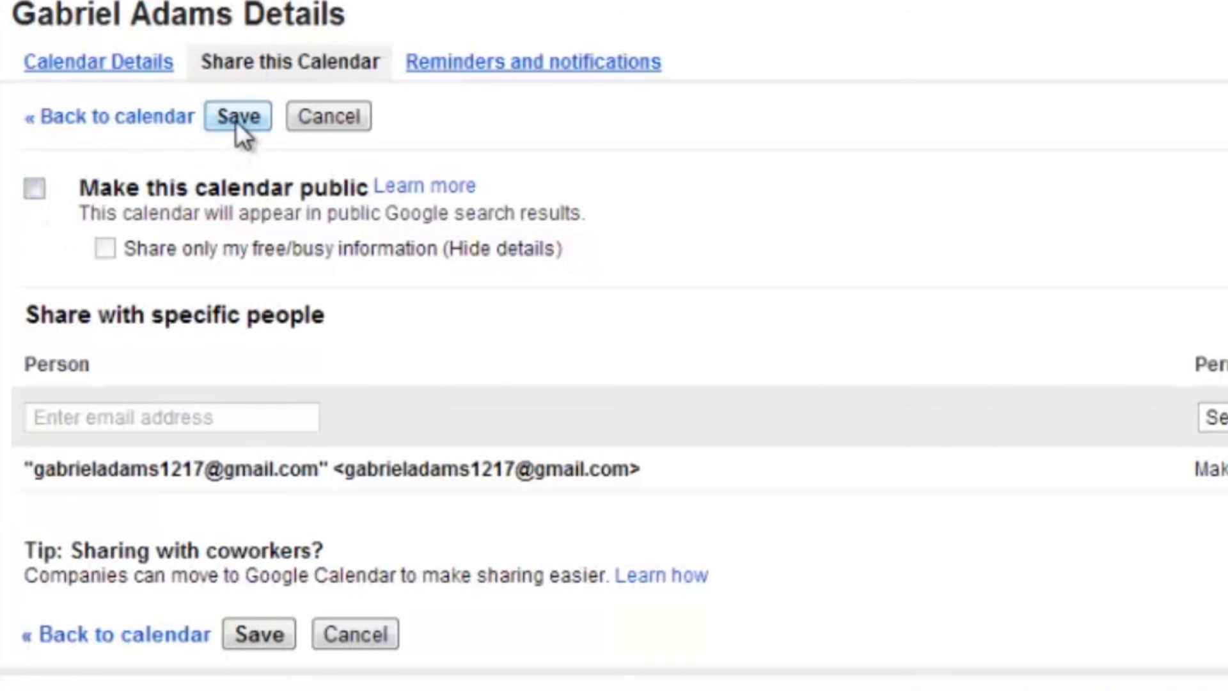
click(237, 116)
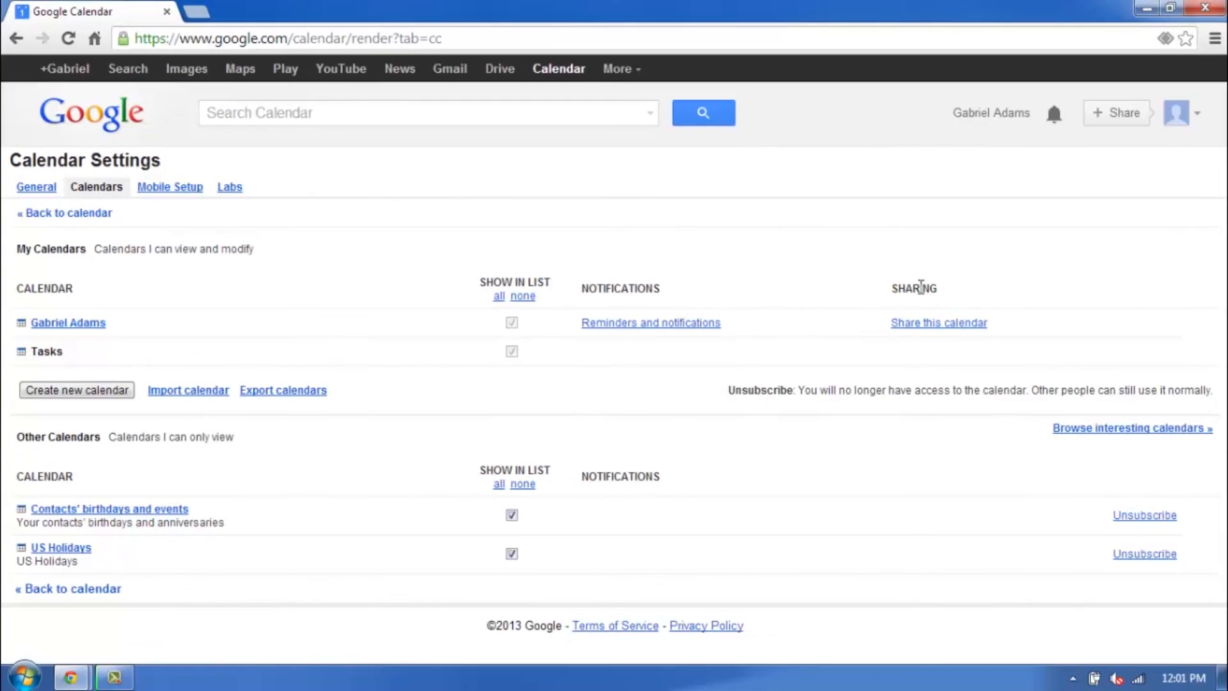
mouse_move(917, 339)
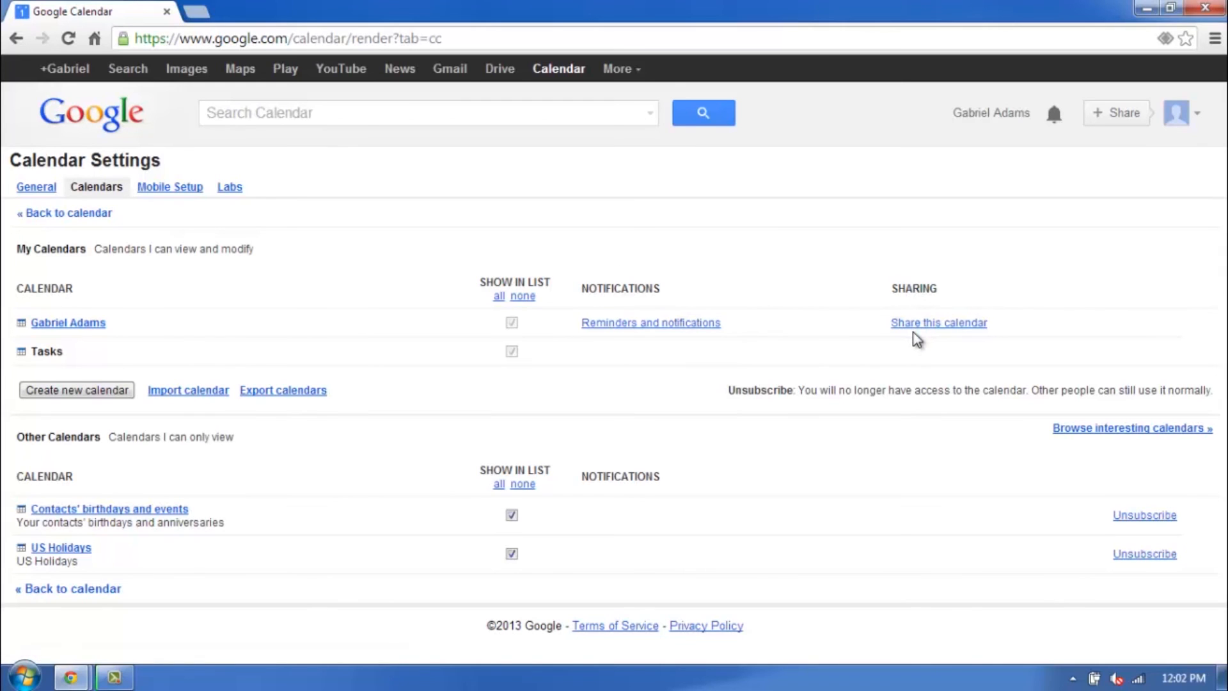